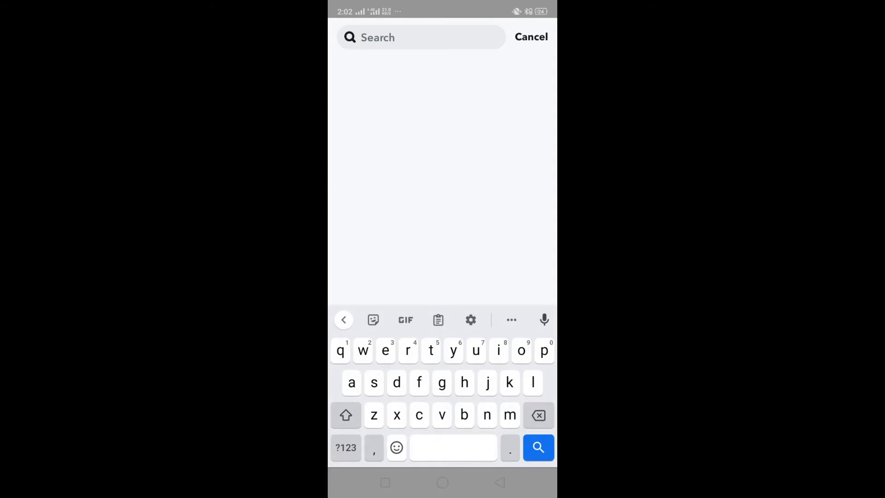
- Search Snapchat for "tom" to list matching friends
left_click(420, 38)
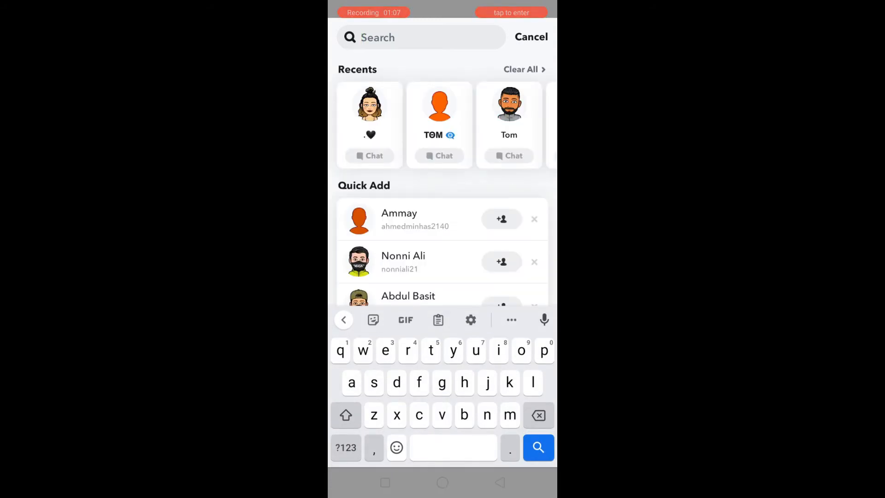
type("t")
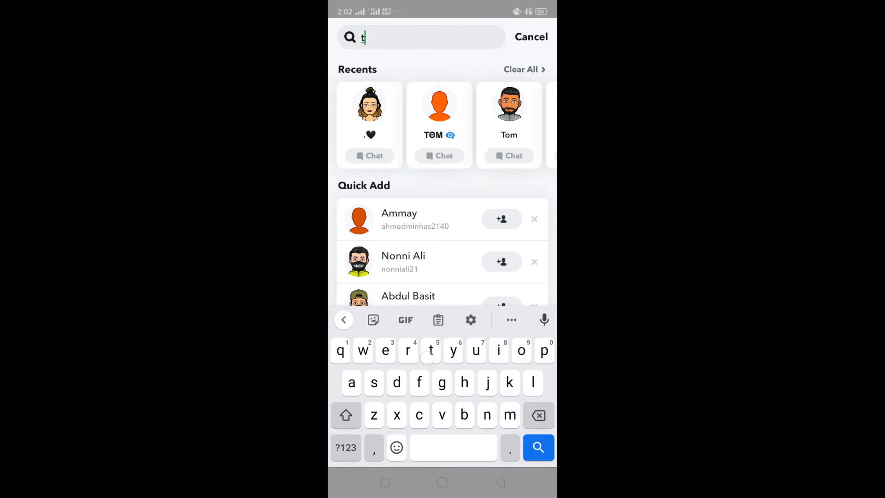
type("om")
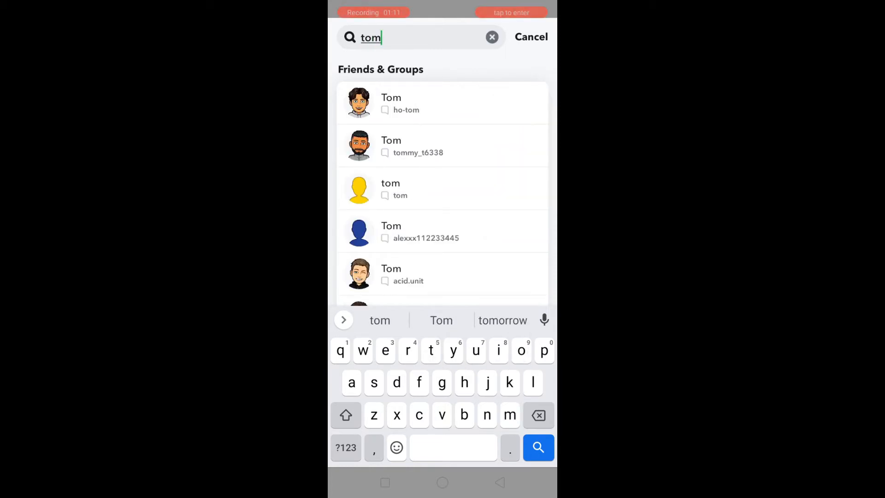
- Scroll to Add Friends and send friend requests to two Tom accounts
scroll("down", 3)
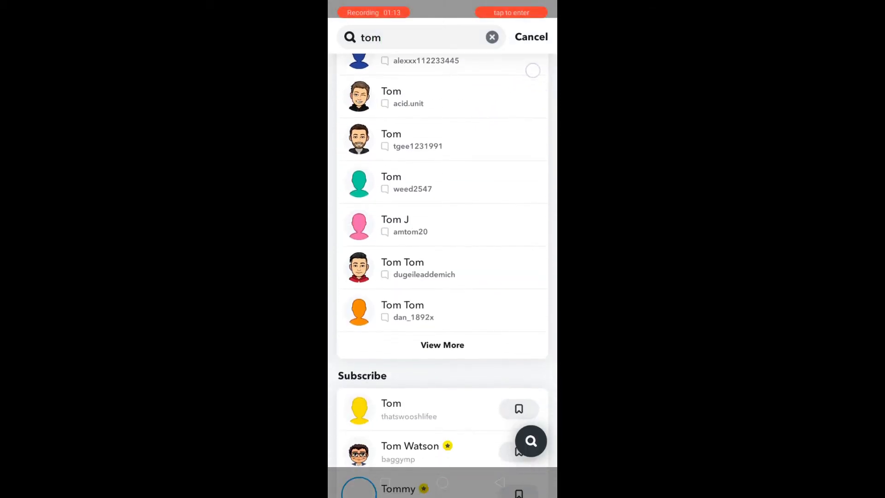
scroll("down", 3)
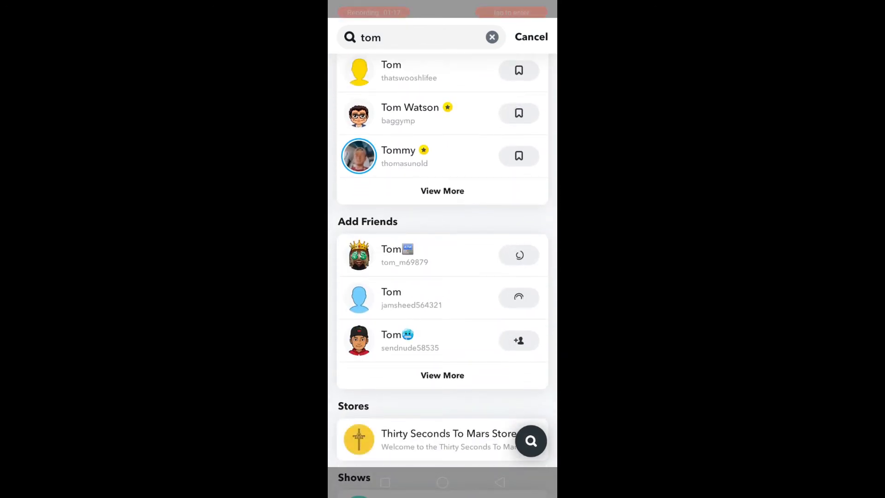
left_click(518, 254)
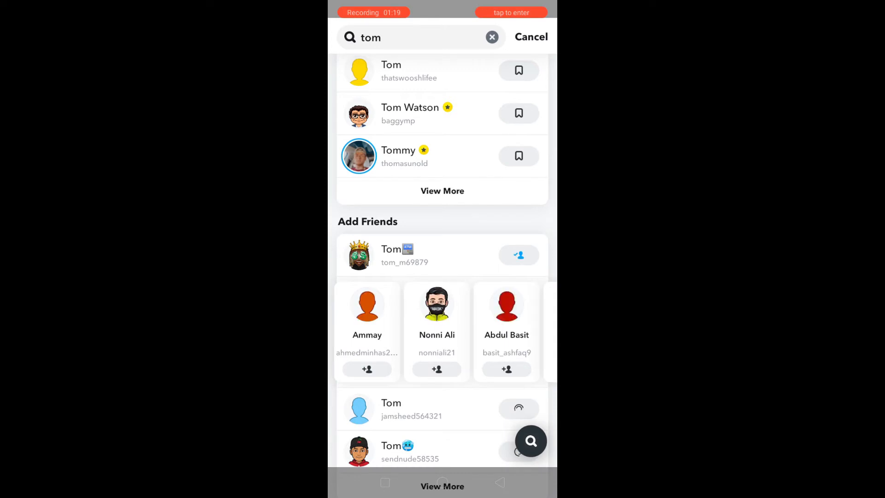
left_click(517, 408)
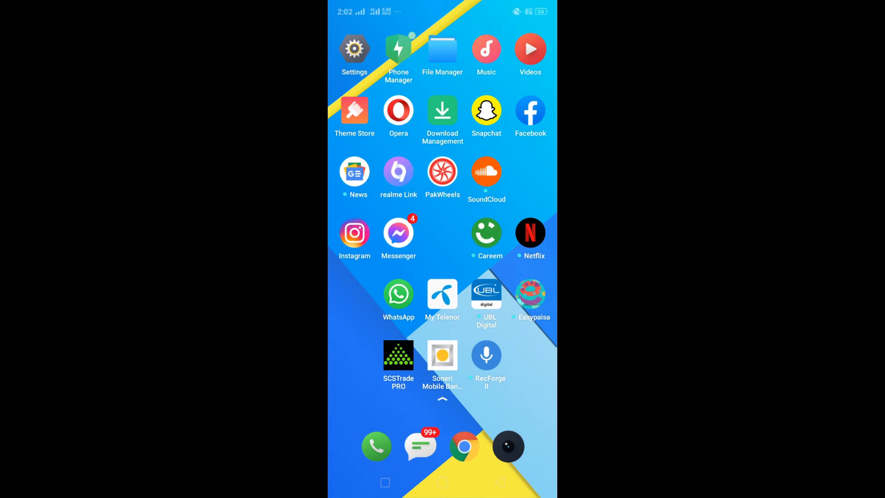
- Open Chrome and Google search "snapchat users for streaks"
left_click(465, 445)
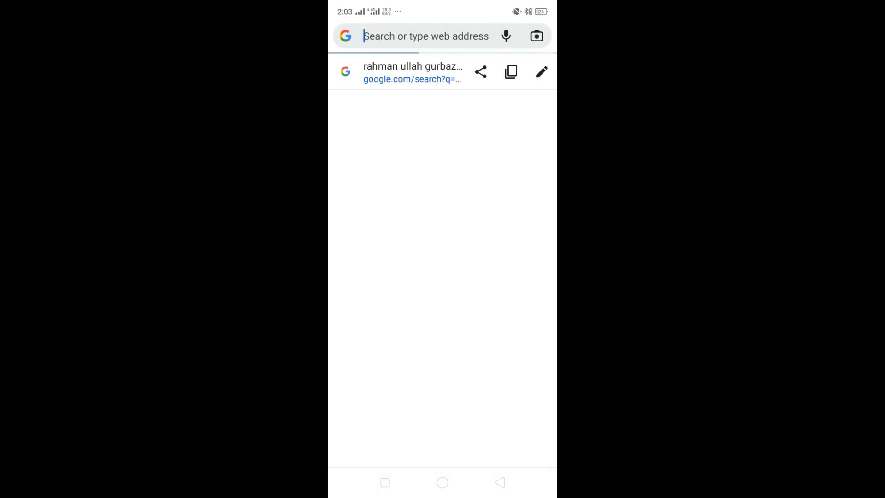
type("s")
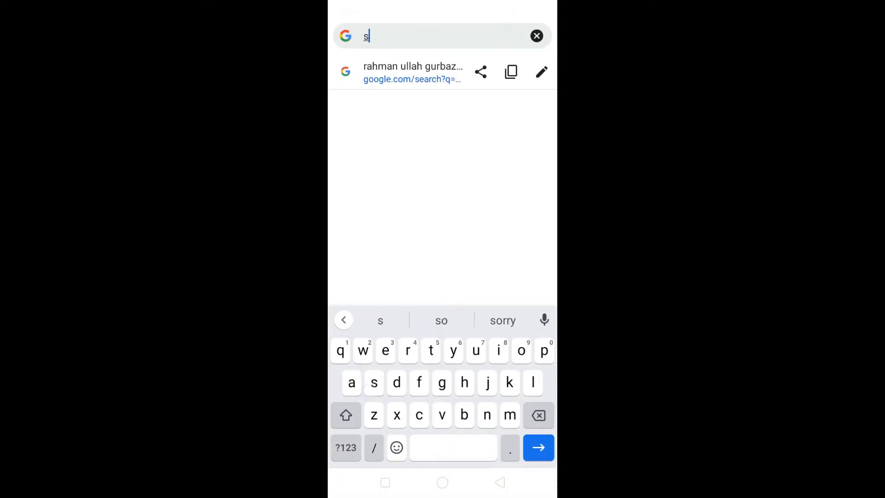
type("nap")
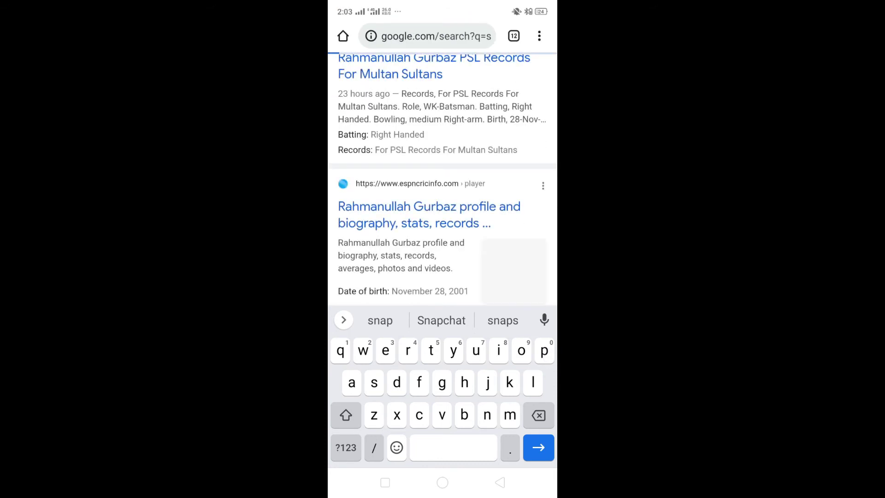
left_click(537, 447)
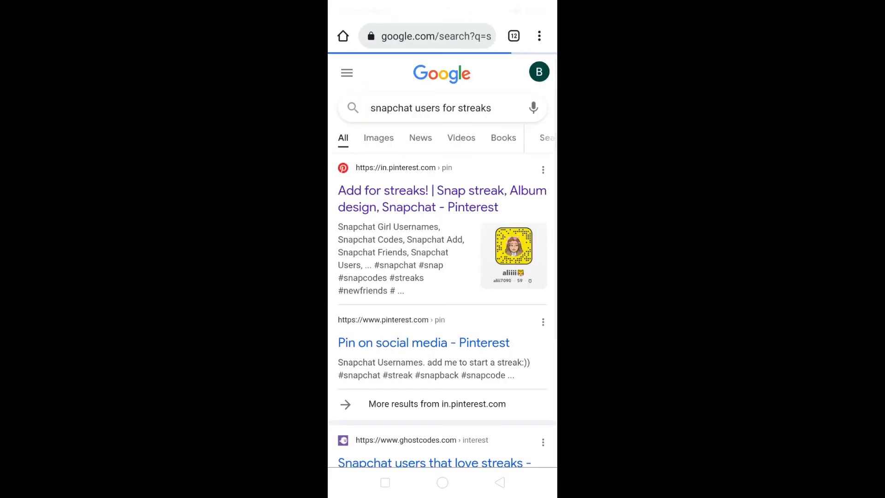